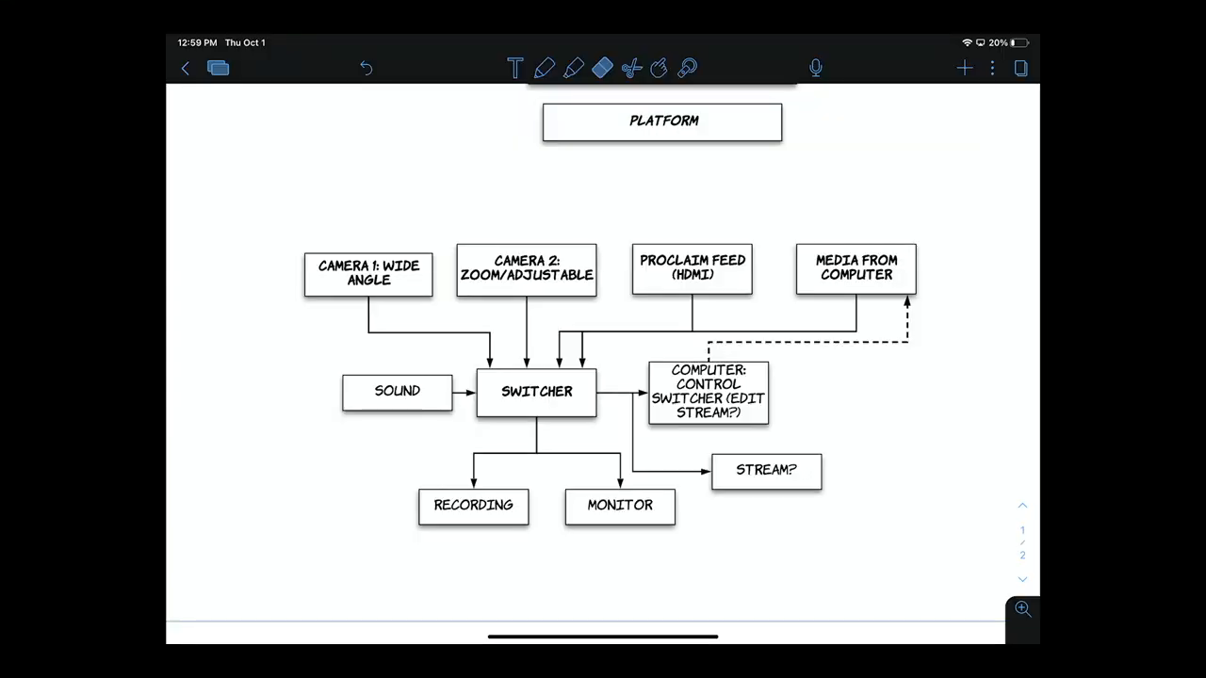
Switch to the red pen and circle the Camera 1 and Camera 2 input boxes
left_click(559, 67)
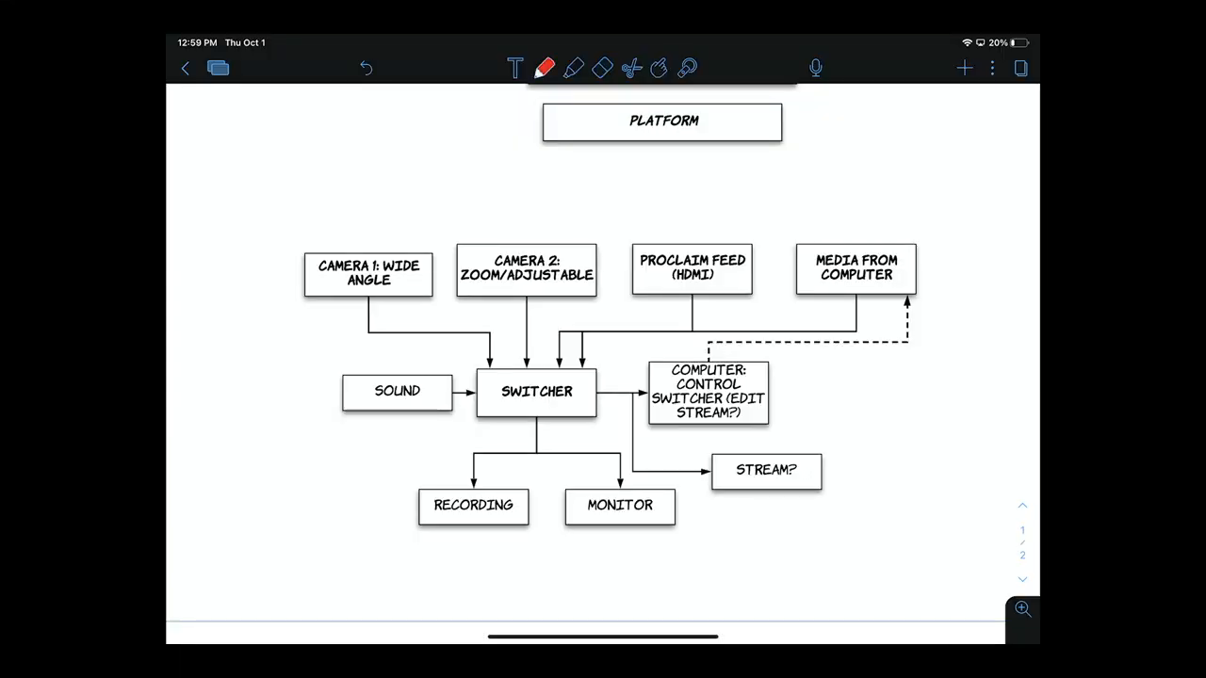
left_click_drag(367, 244, 367, 302)
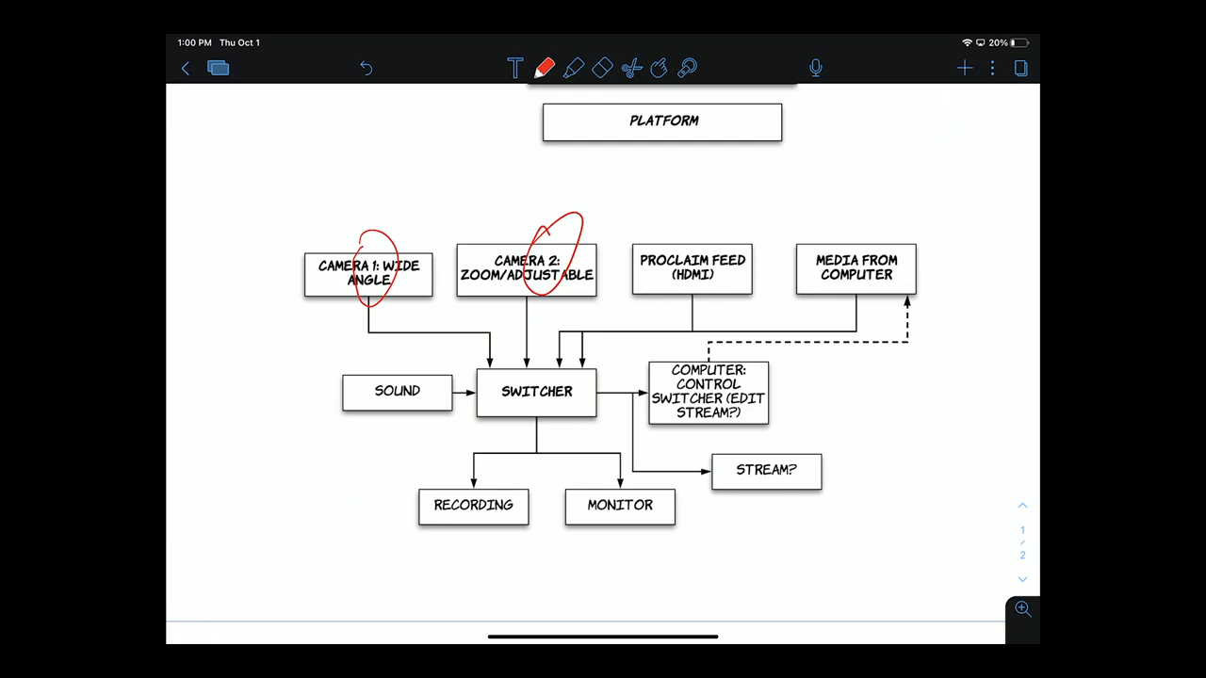
Bracket Proclaim Feed (HDMI) and Media From Computer in red, then add a smiley face
left_click_drag(612, 236, 763, 311)
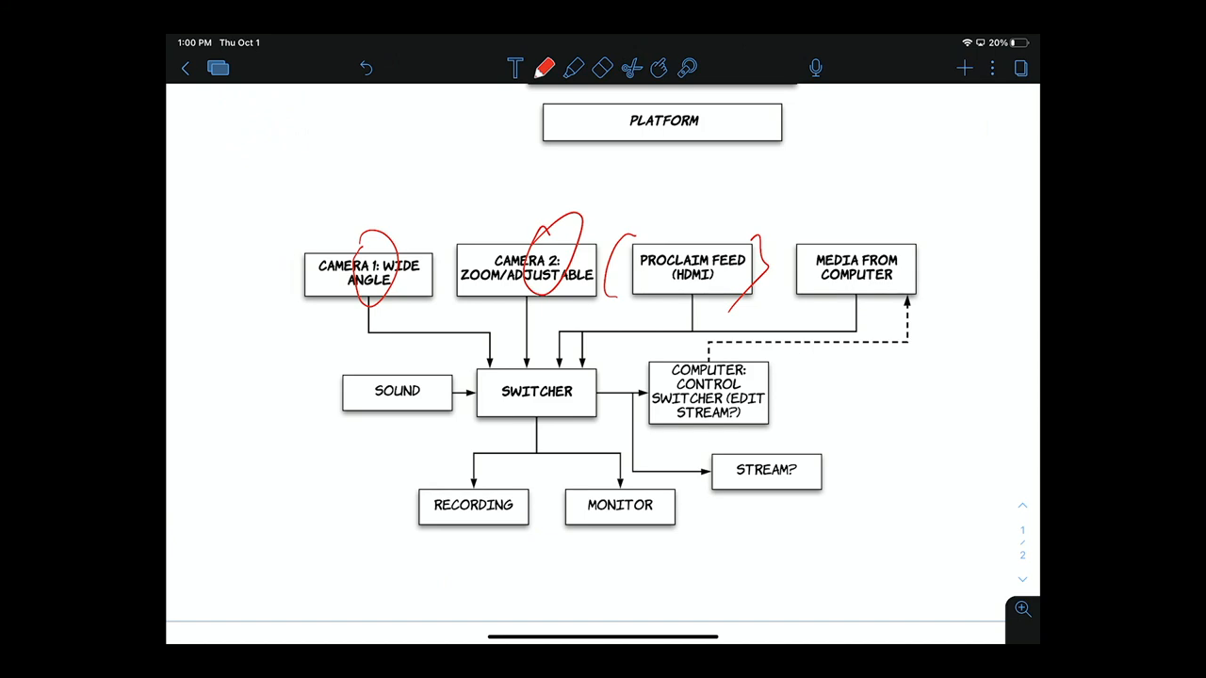
left_click_drag(787, 226, 933, 302)
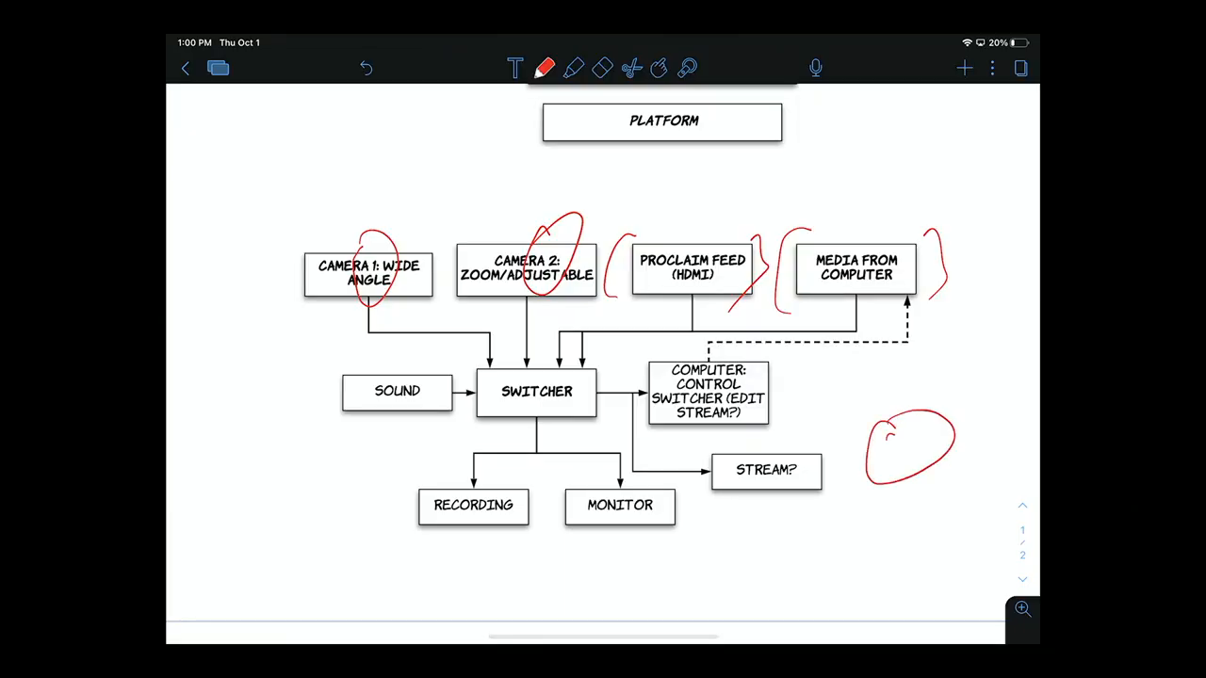
left_click_drag(891, 438, 928, 457)
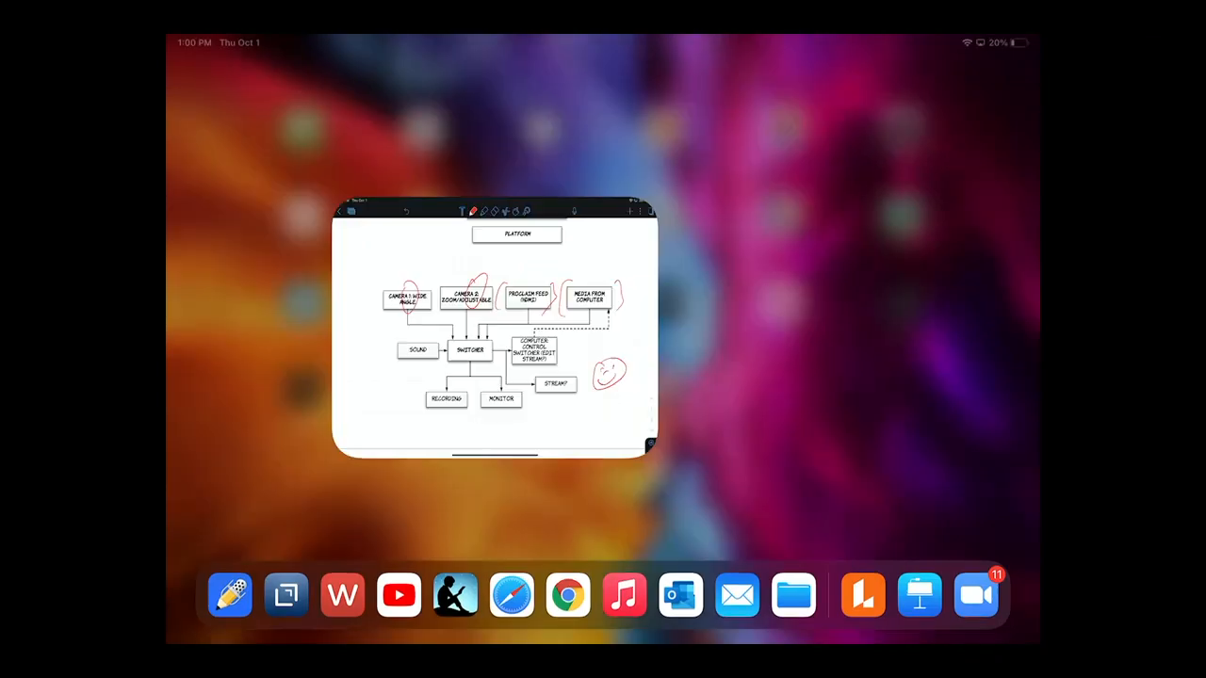
left_click(397, 596)
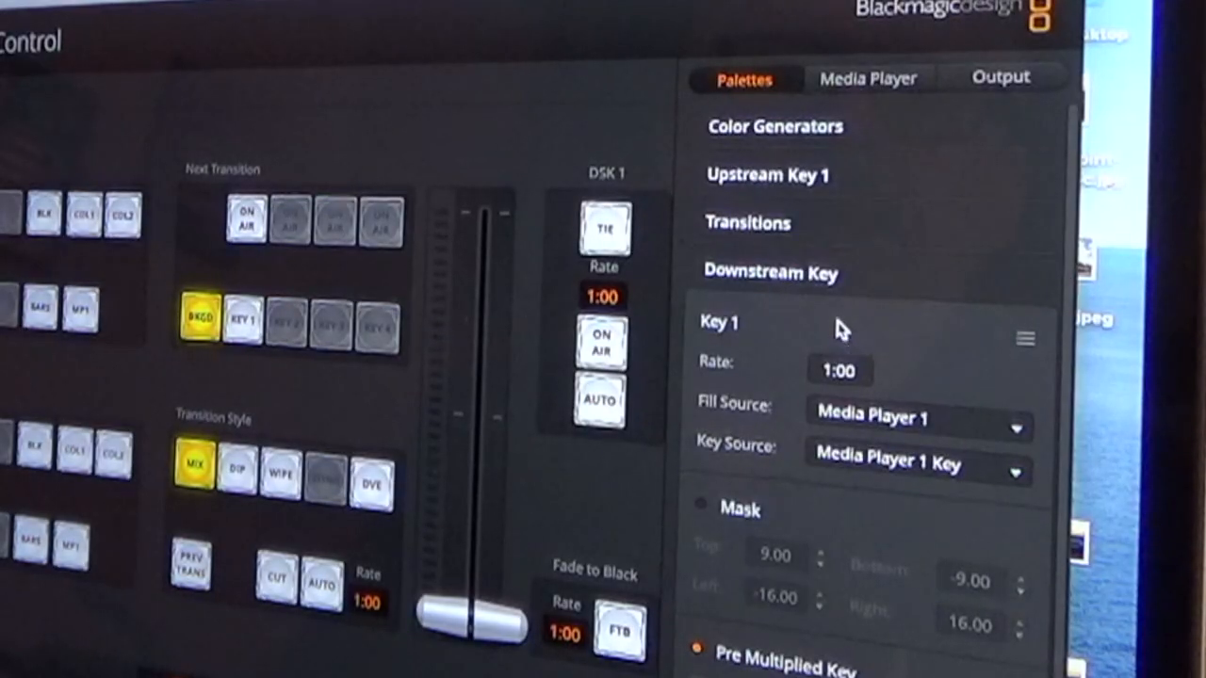
mouse_move(876, 421)
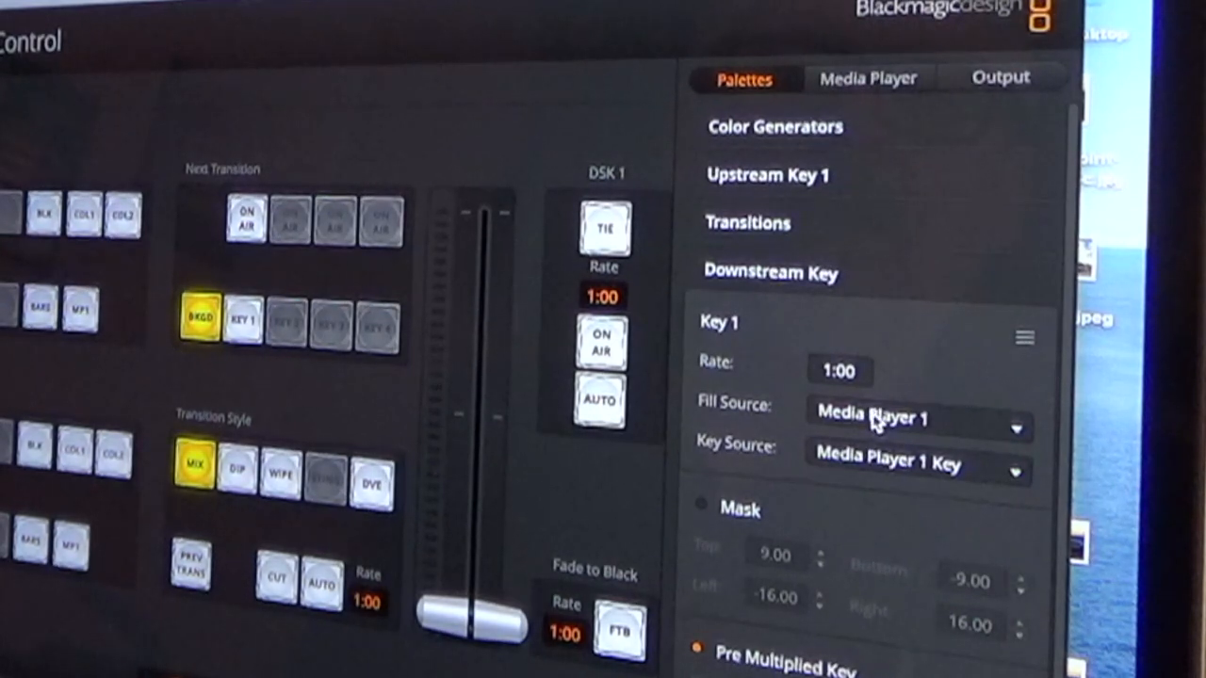
Open the Key 1 Fill Source dropdown, currently set to Media Player 1
left_click(914, 418)
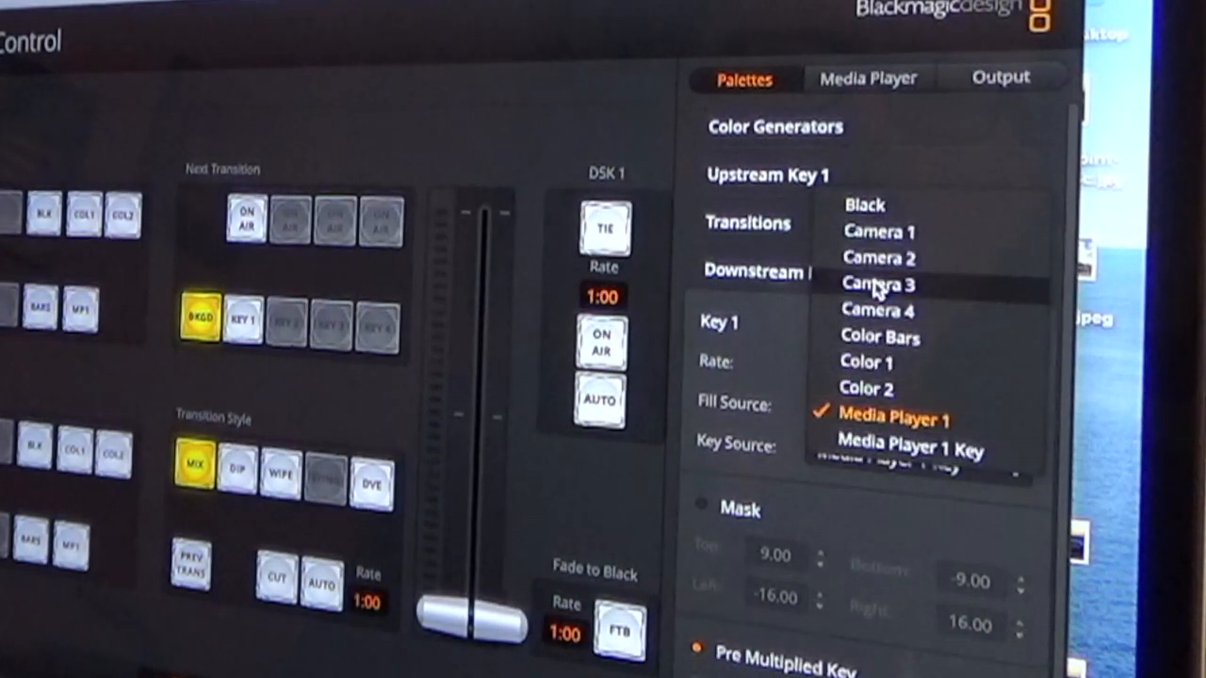